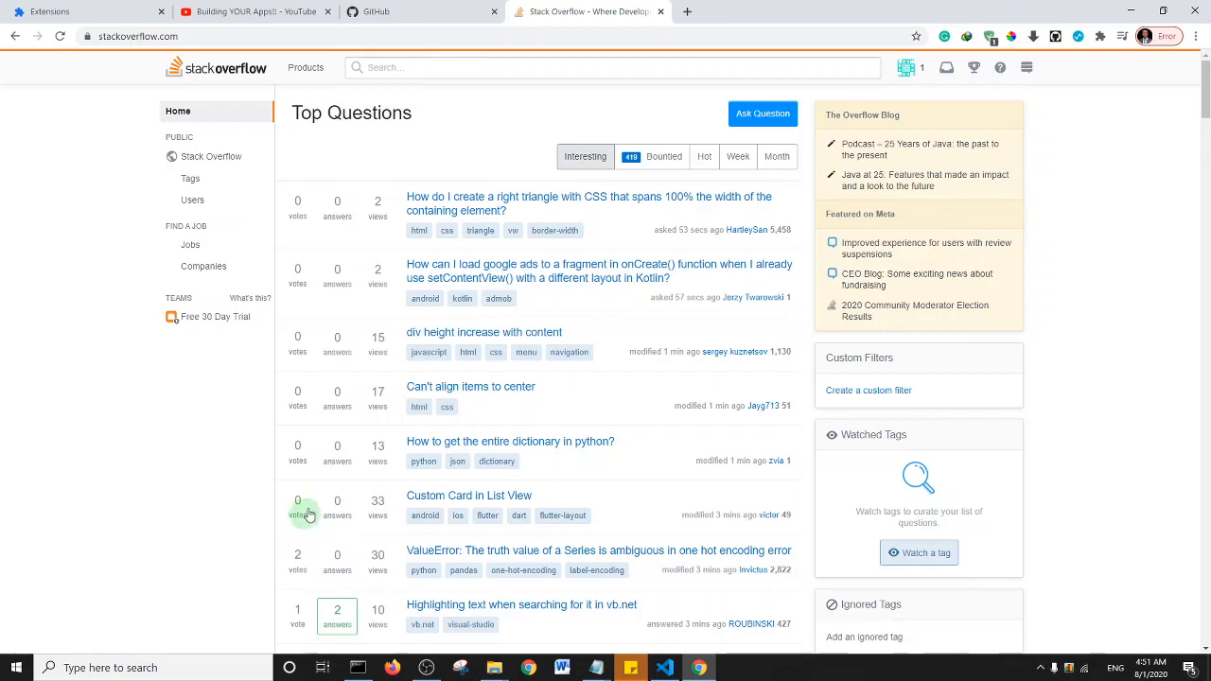
mouse_move(83, 392)
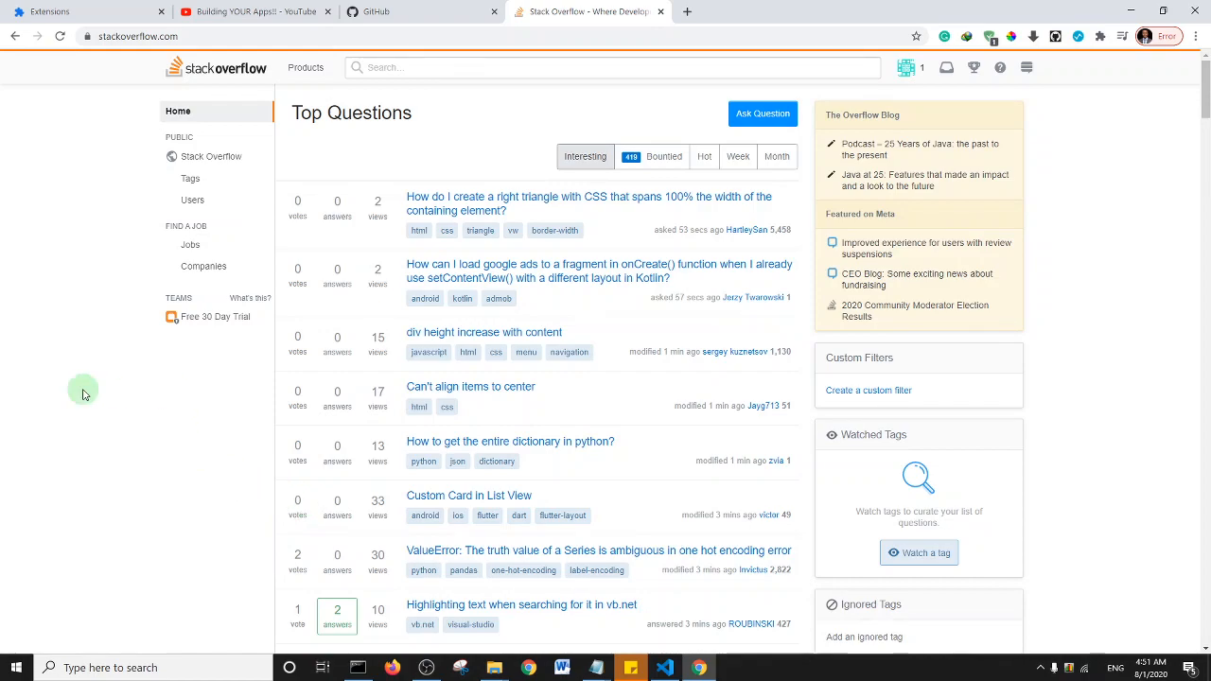
mouse_move(795, 375)
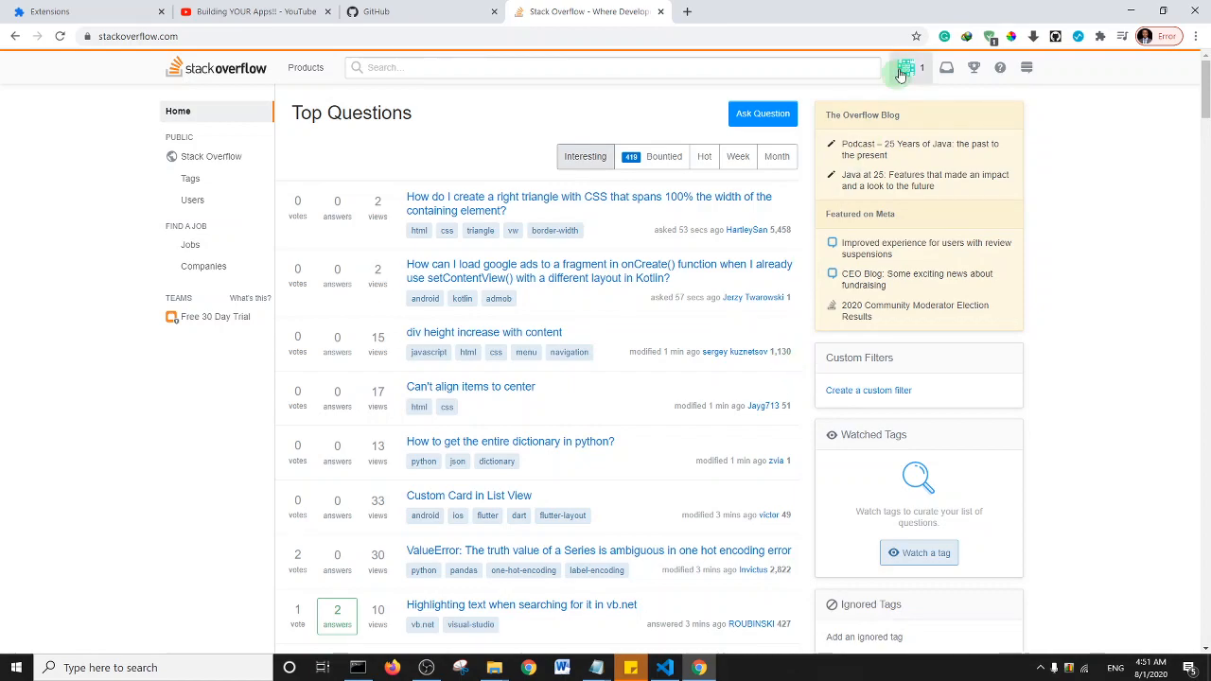
mouse_move(901, 69)
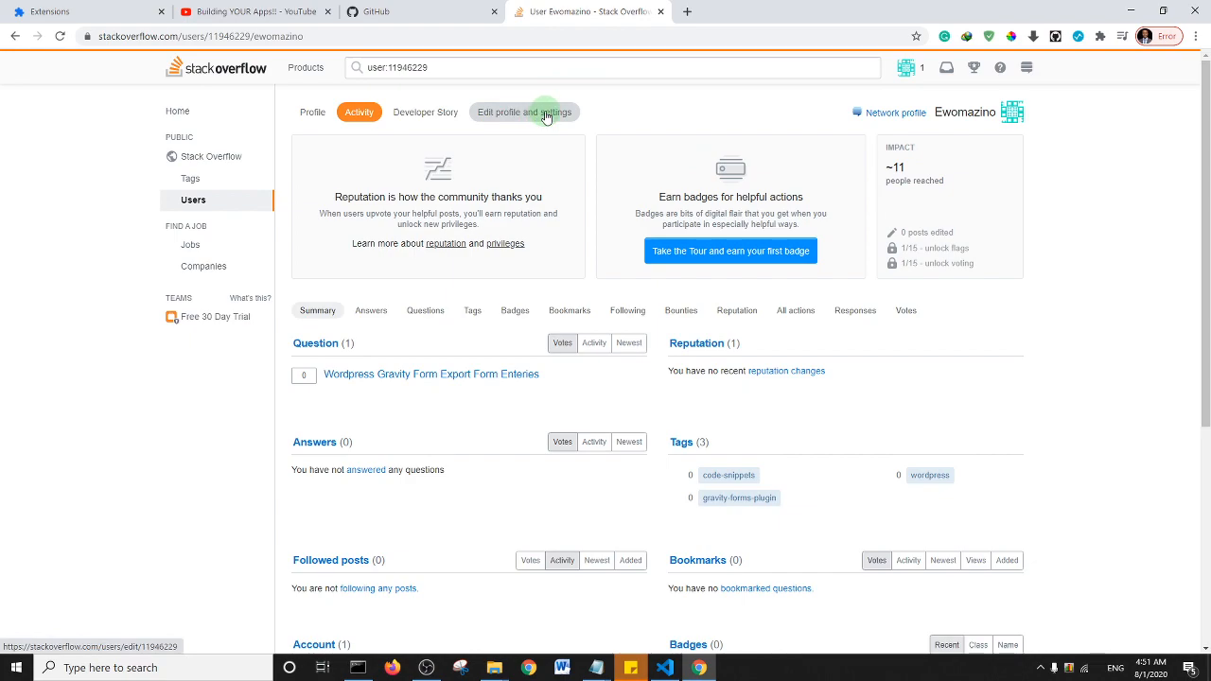
- Open your own profile's edit-profile-and-settings page from the top bar avatar
click(525, 112)
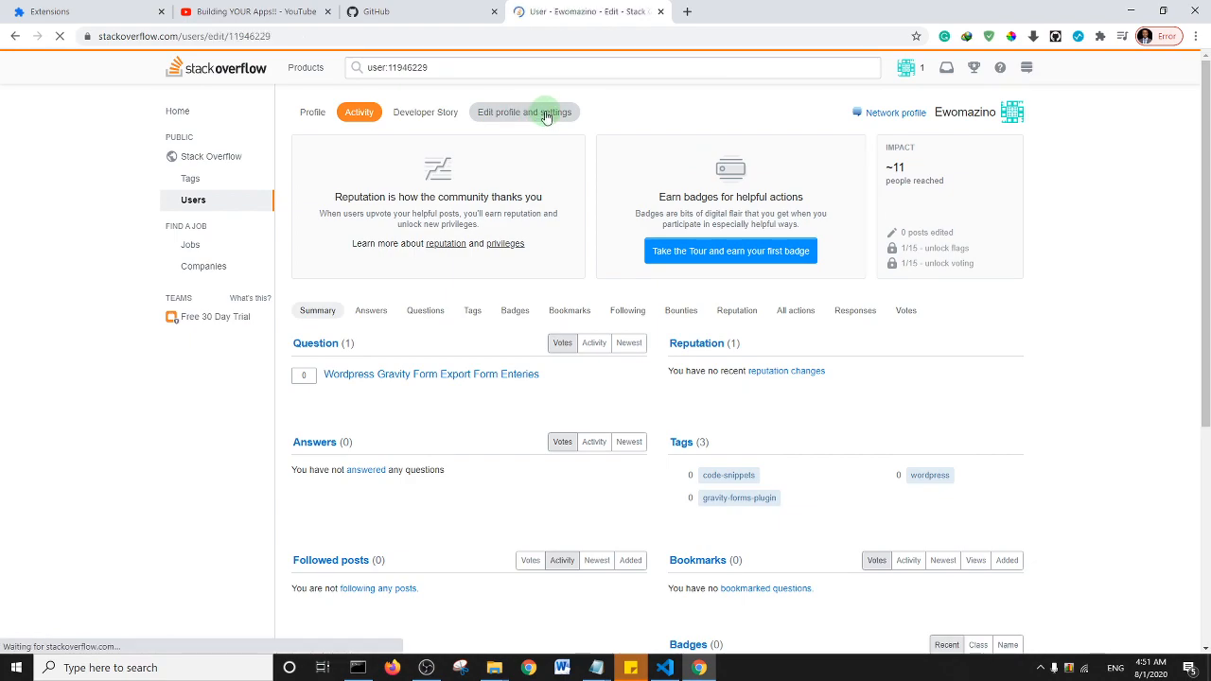
click(524, 111)
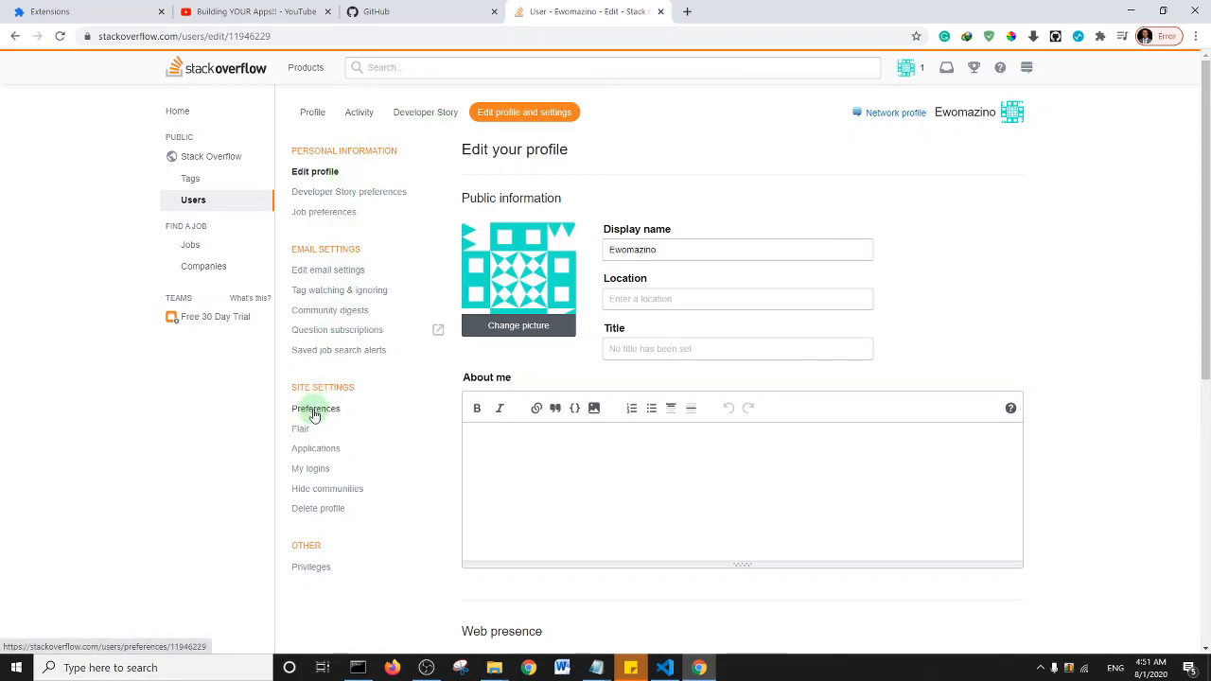
- Go to the Preferences page under Site Settings in the left menu
click(316, 408)
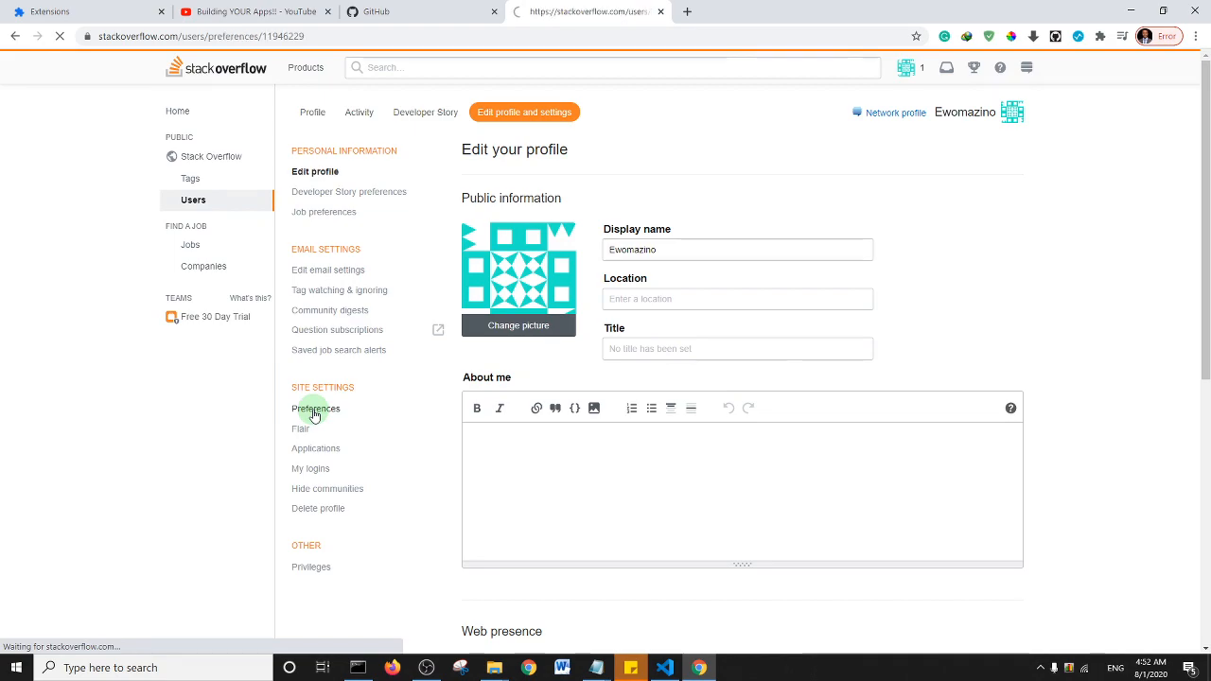
click(318, 409)
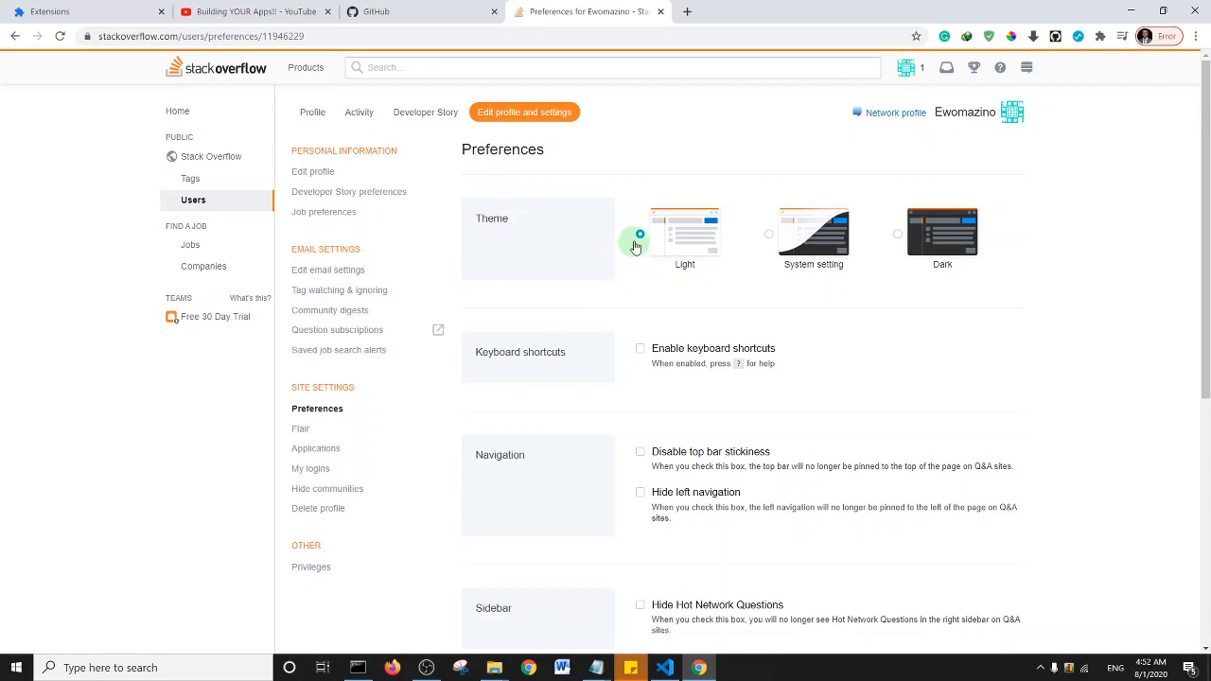
- Pick the Dark theme thumbnail among the Light, System setting and Dark choices
click(640, 235)
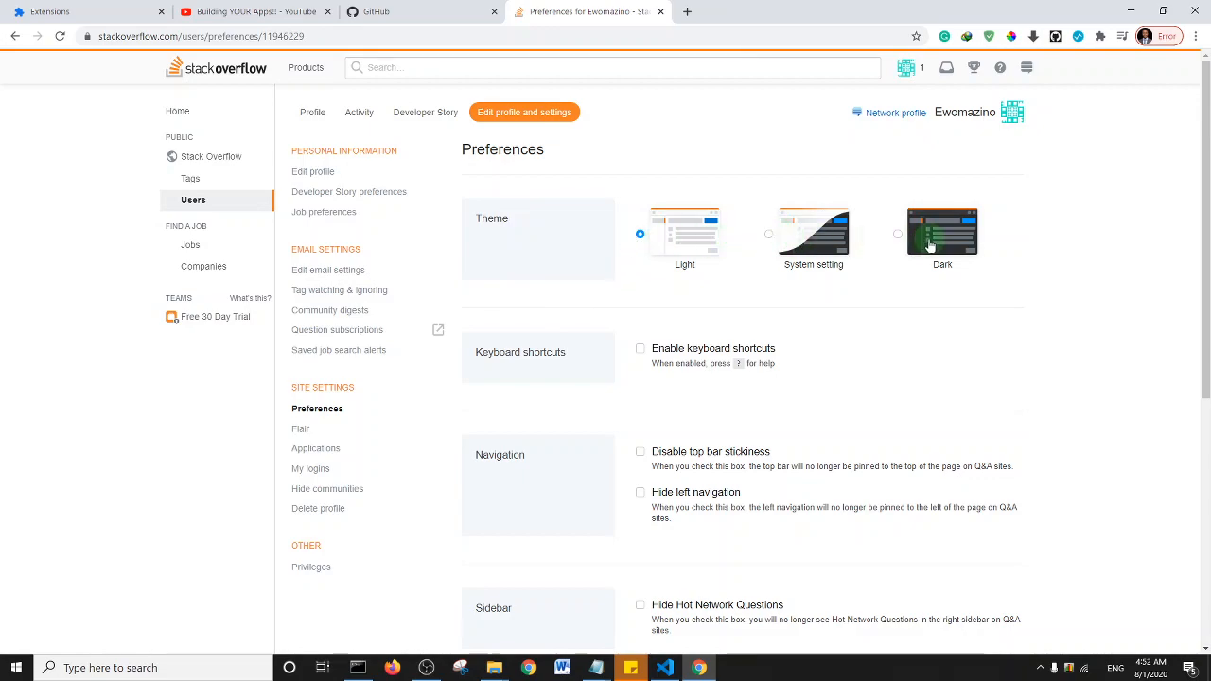
click(897, 235)
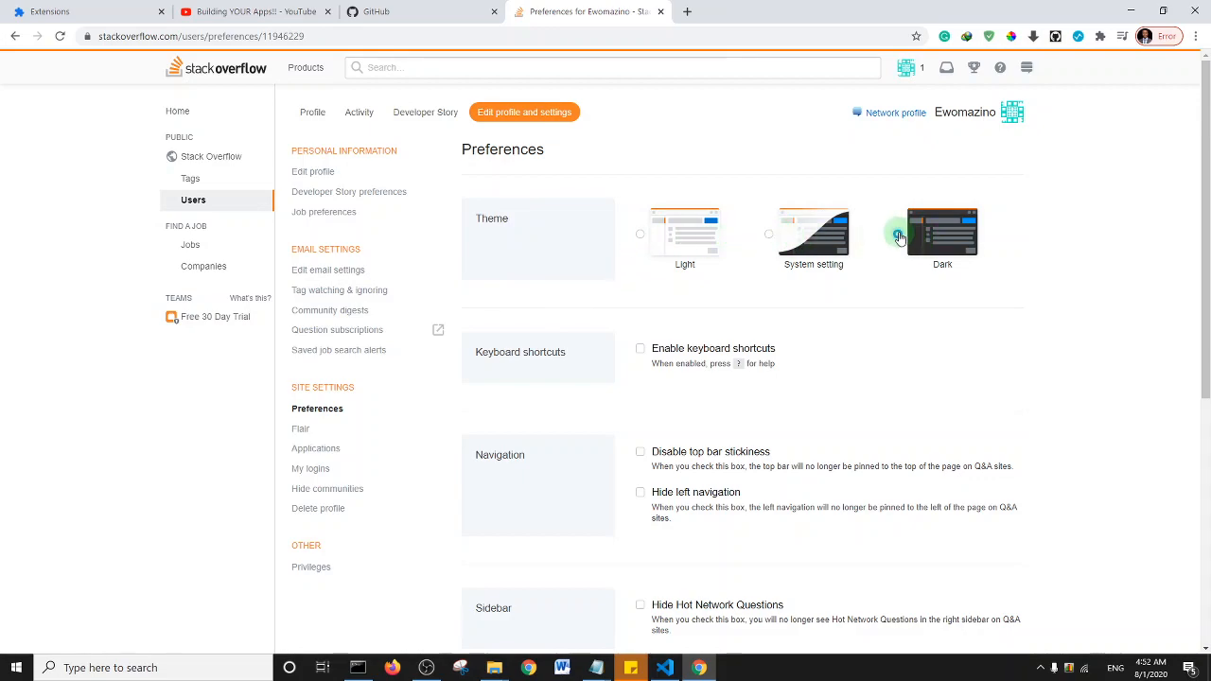
- Apply the Dark theme site-wide and scroll to the activity data settings
click(897, 234)
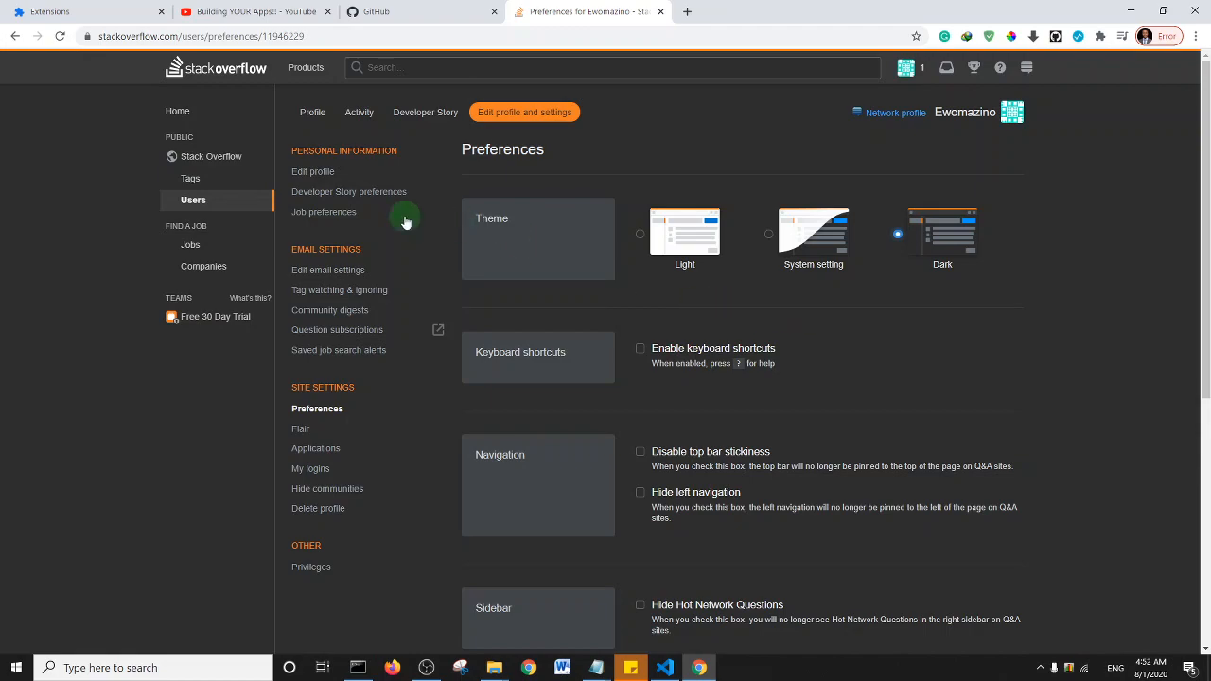
mouse_move(569, 412)
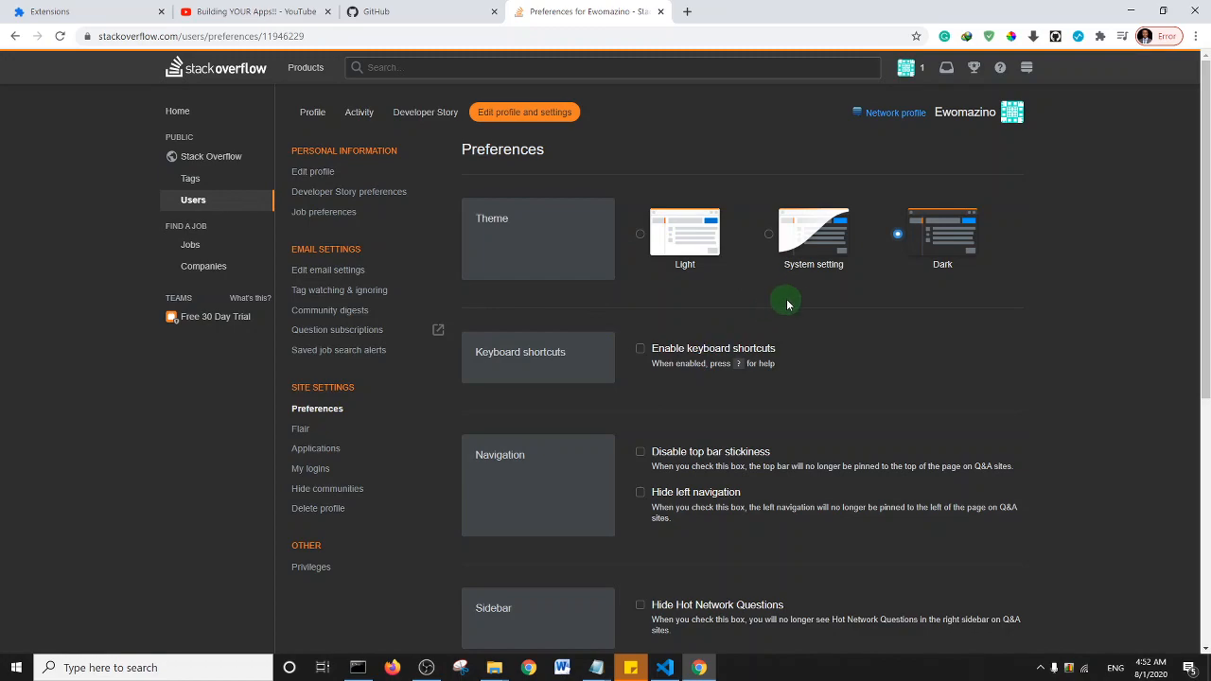
mouse_move(956, 293)
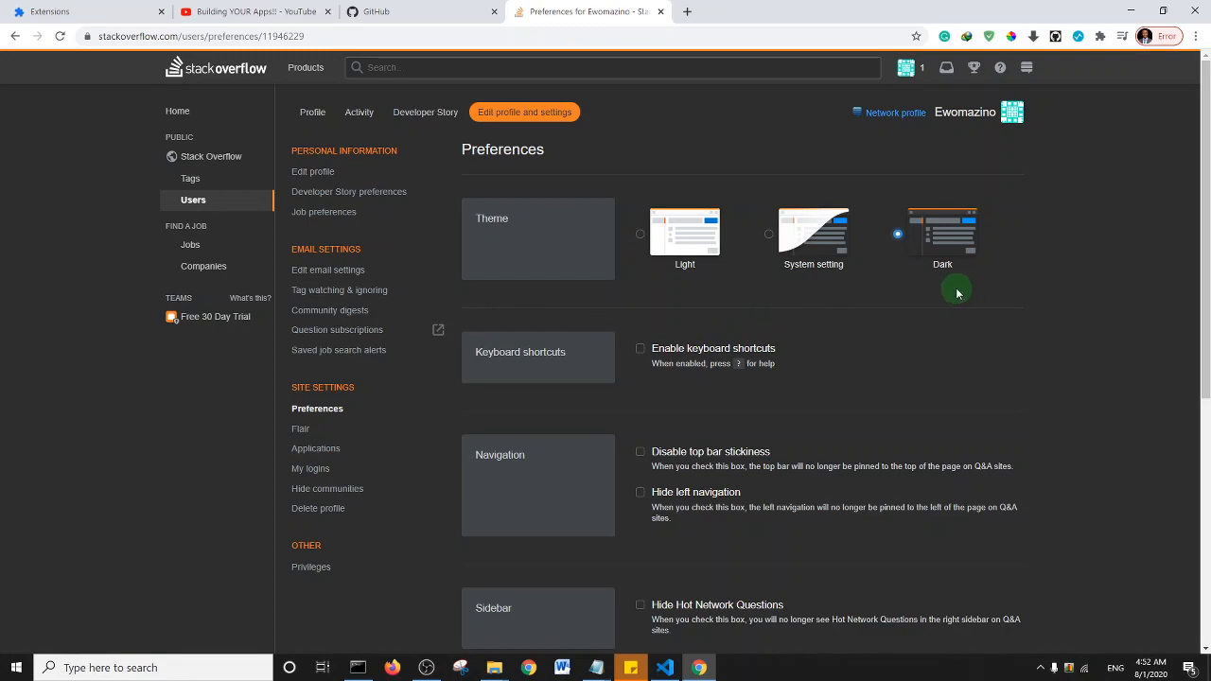
scroll(down, 3)
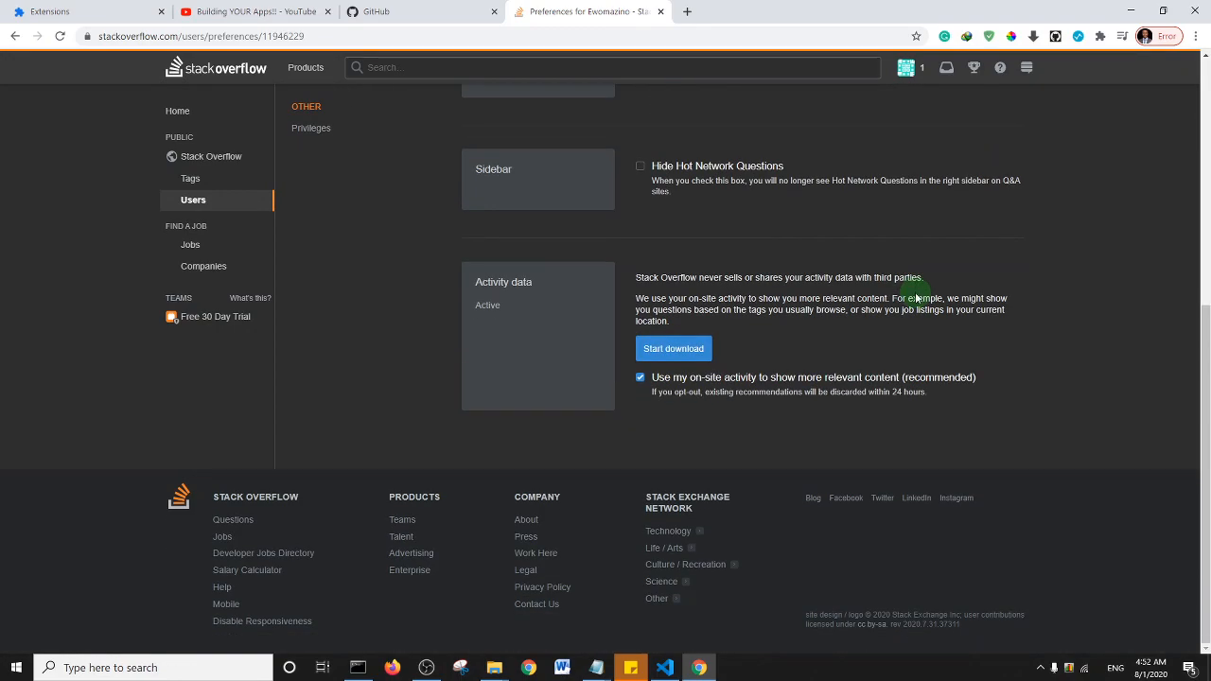